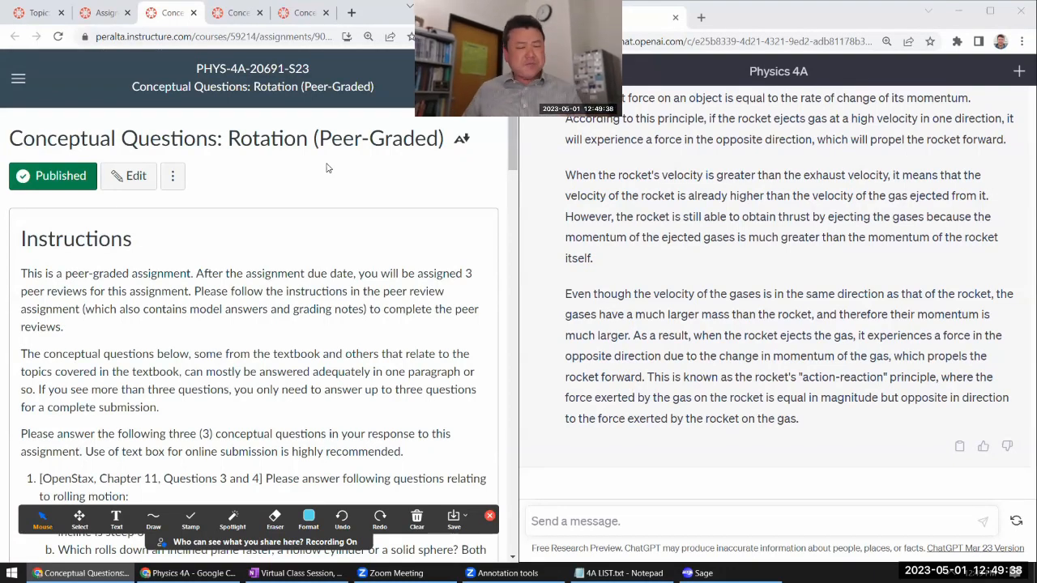
Scroll the Canvas assignment to question 1 and select part a's wheel-on-incline text.
{"action": "scroll", "scroll_direction": "down", "scroll_amount": 3}
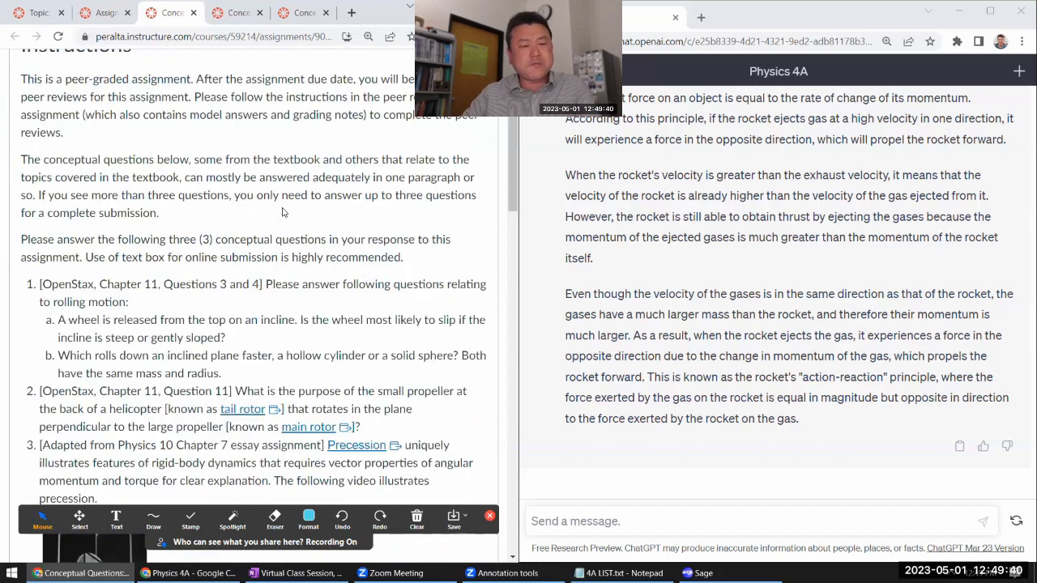
{"action": "scroll", "scroll_direction": "down", "scroll_amount": 3}
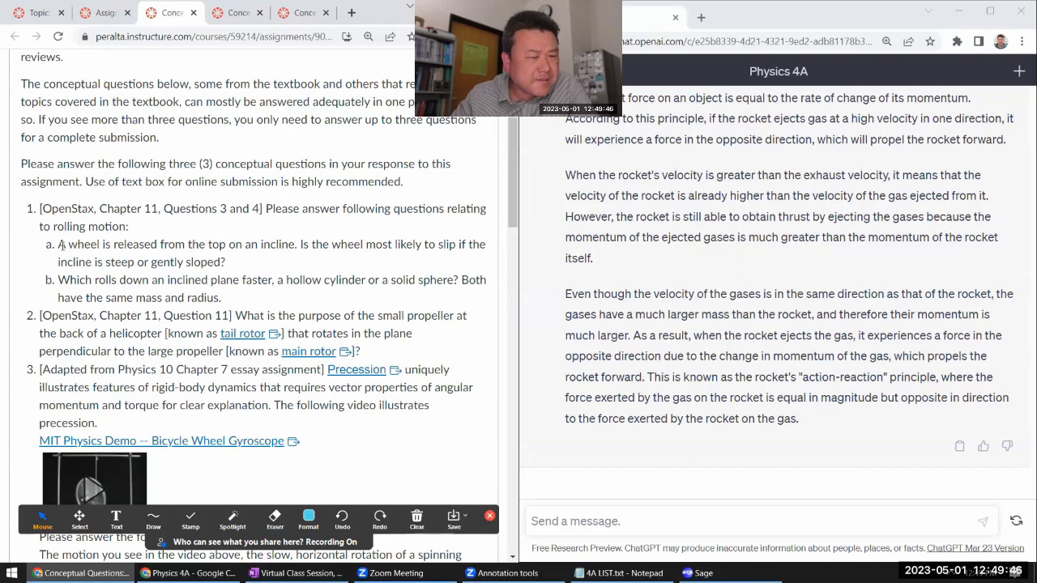
{"action": "left_click_drag", "start_coordinate": [58, 244], "coordinate": [227, 261]}
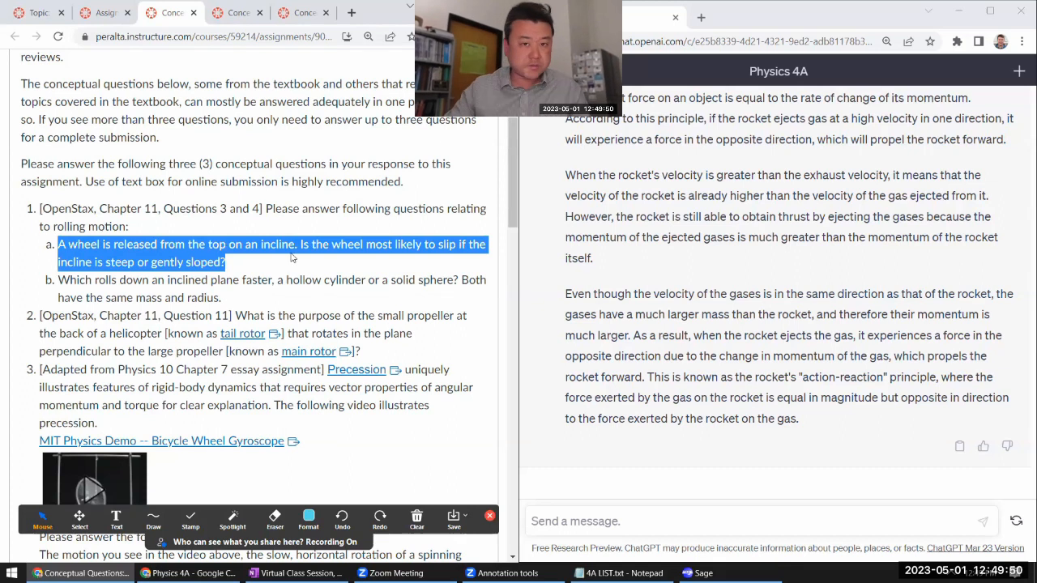
{"action": "scroll", "scroll_direction": "down", "scroll_amount": 3}
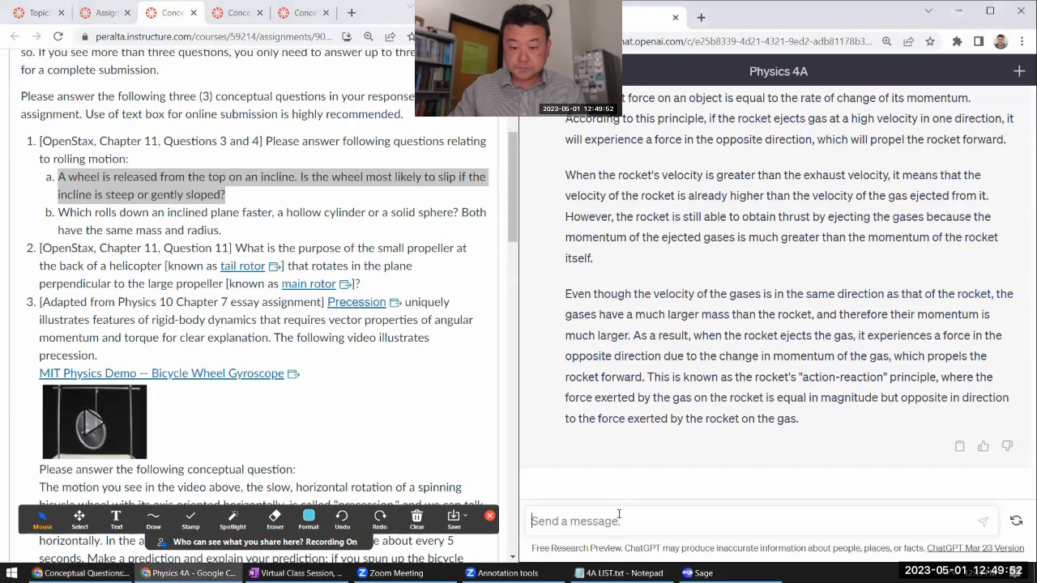
Paste and send the question on whether a released wheel slips on an incline.
{"action": "type", "text": "A wheel is released from the top on an incline. Is the wheel most likely to slip if the incline is steep or gently sloped?"}
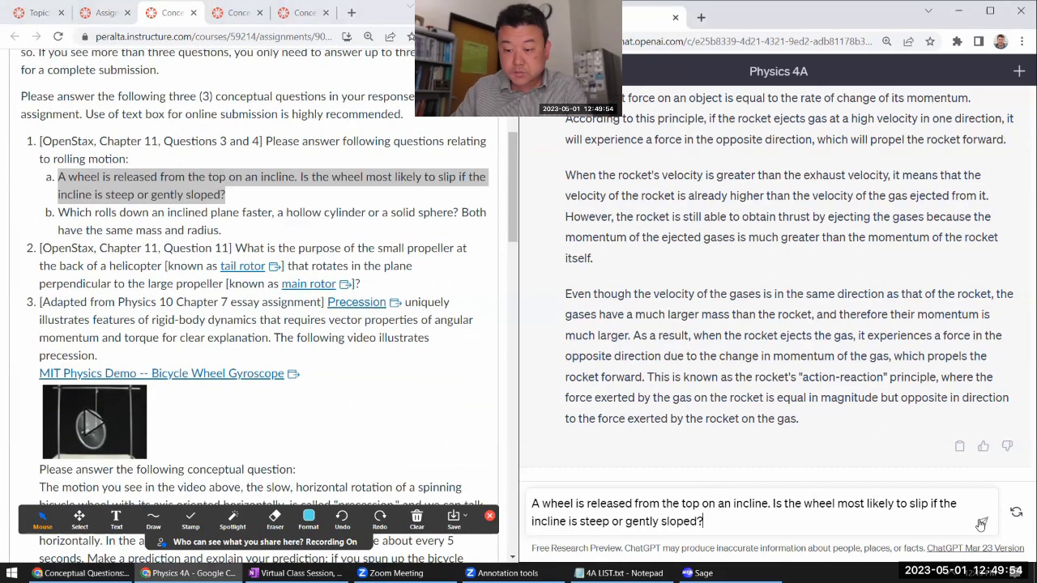
{"action": "left_click", "coordinate": [981, 524]}
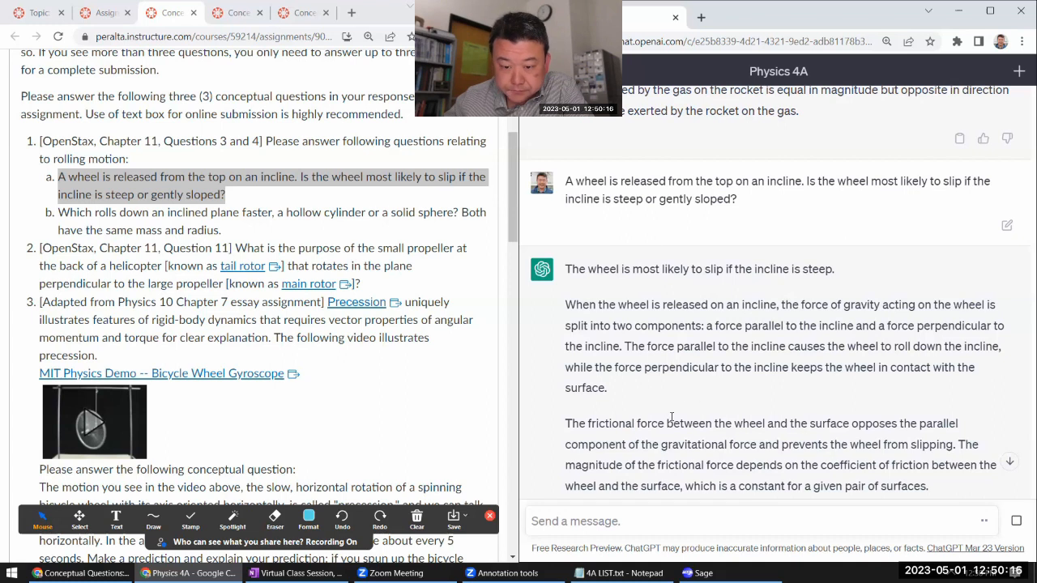
{"action": "scroll", "scroll_direction": "down", "scroll_amount": 3}
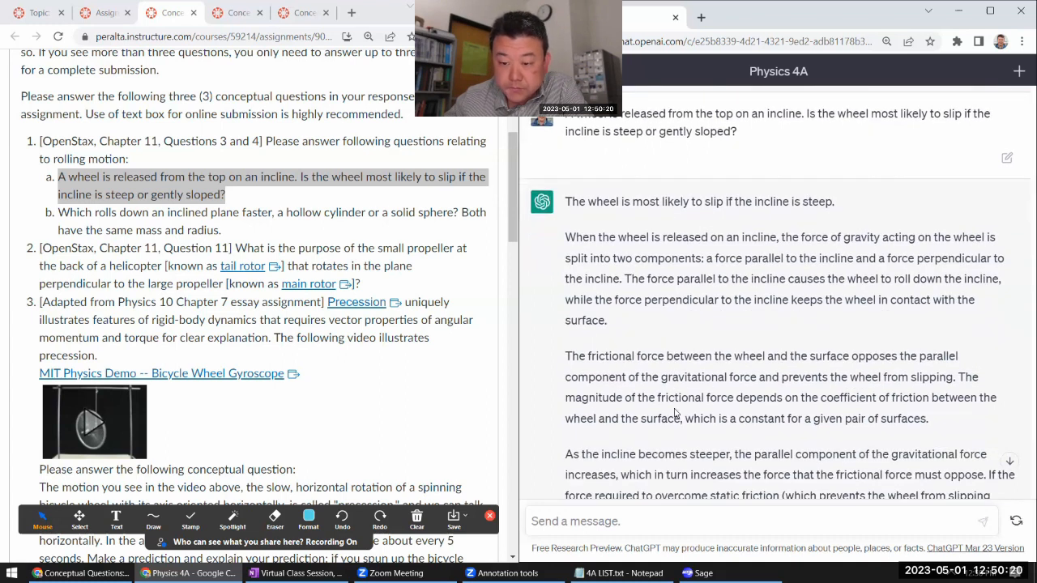
{"action": "scroll", "scroll_direction": "down", "scroll_amount": 3}
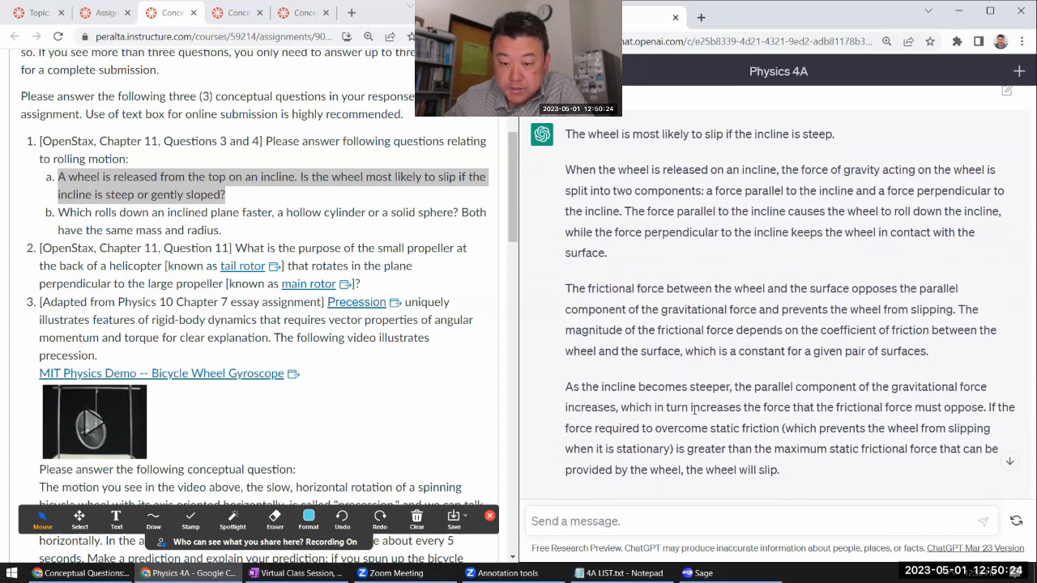
Read through the reply and highlight its conclusion that steep inclines make slipping likelier.
{"action": "scroll", "scroll_direction": "down", "scroll_amount": 3}
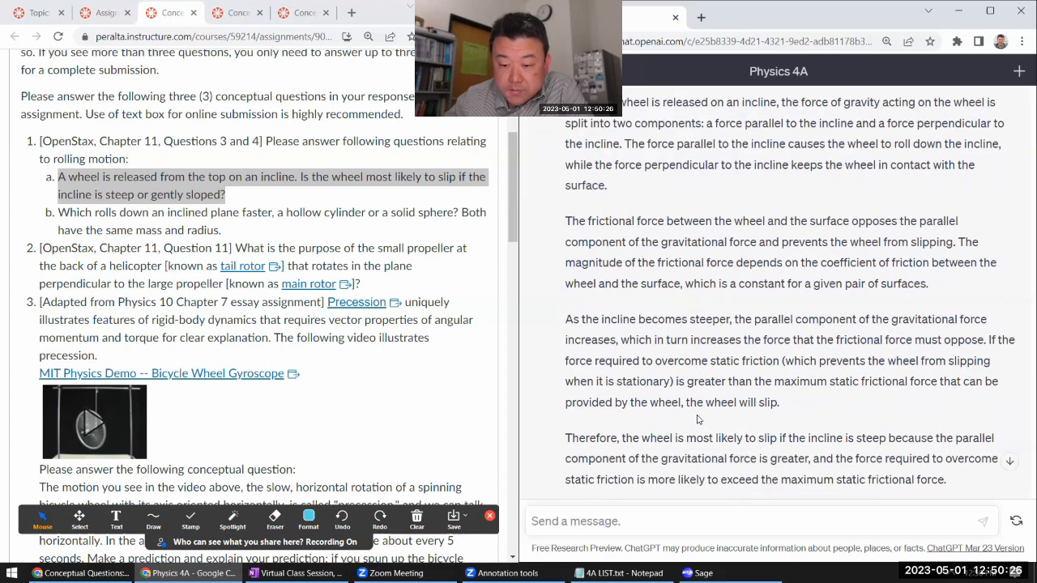
{"action": "scroll", "scroll_direction": "down", "scroll_amount": 3}
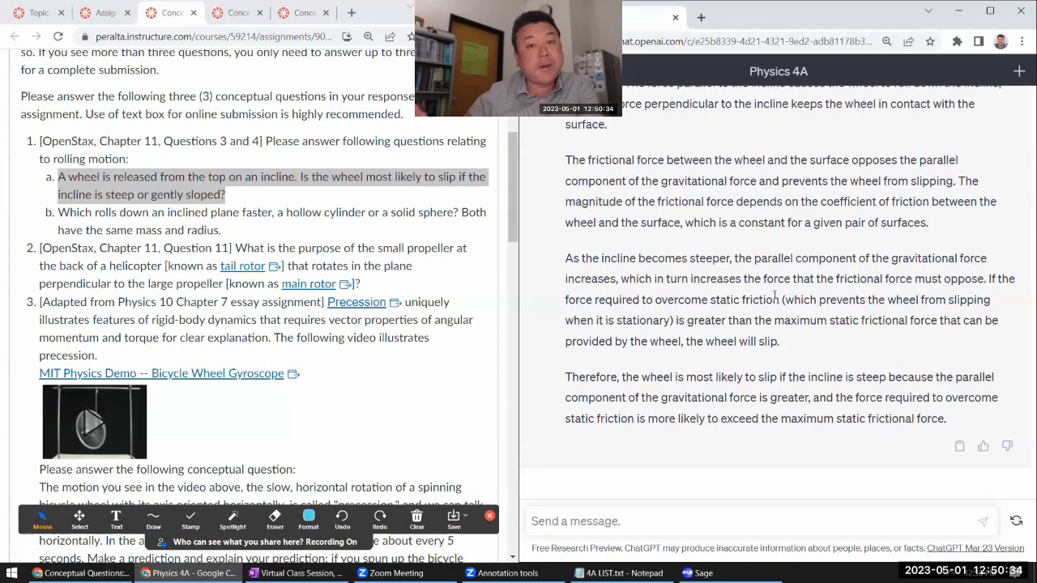
{"action": "left_click_drag", "start_coordinate": [753, 258], "coordinate": [627, 279]}
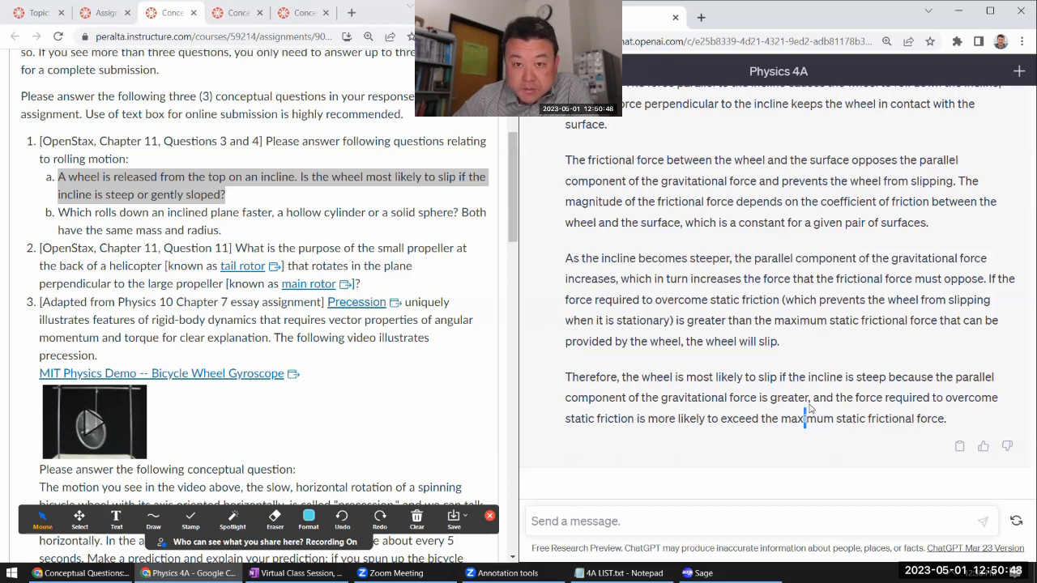
{"action": "left_click_drag", "start_coordinate": [764, 320], "coordinate": [805, 419]}
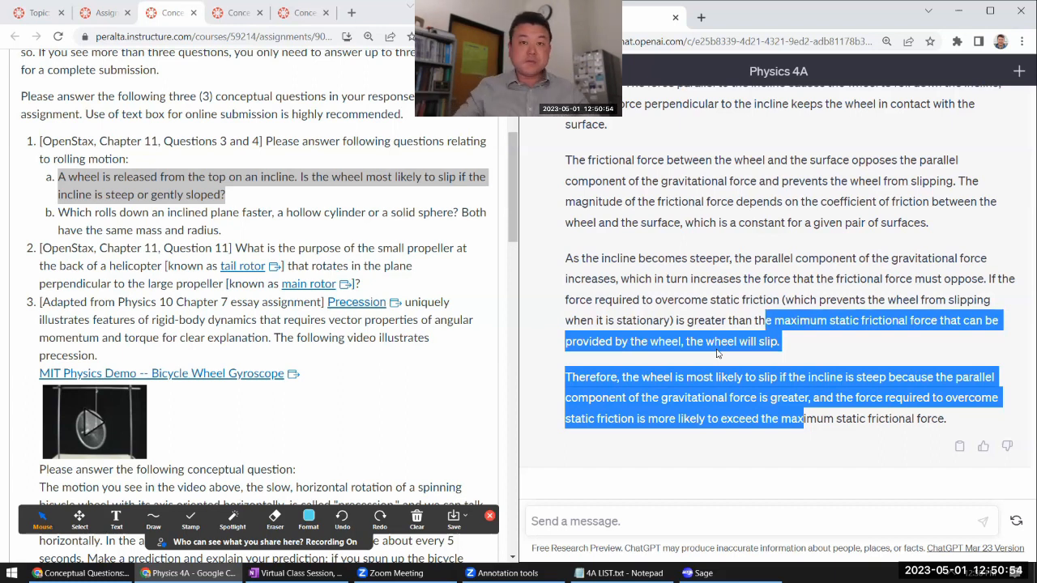
{"action": "scroll", "scroll_direction": "down", "scroll_amount": 3}
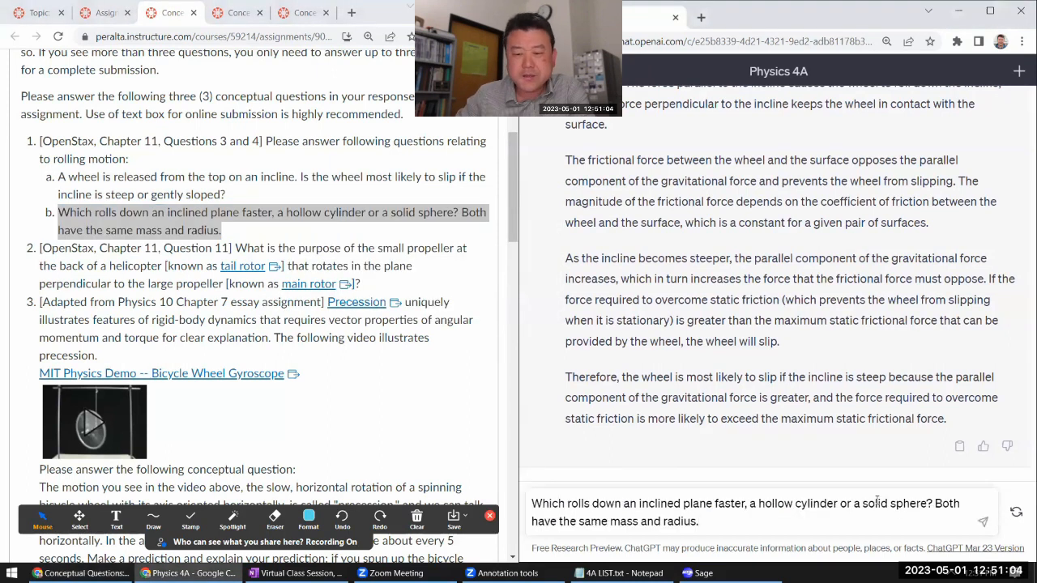
Send question 1b asking whether a hollow cylinder or solid sphere rolls down faster.
{"action": "left_click", "coordinate": [983, 521]}
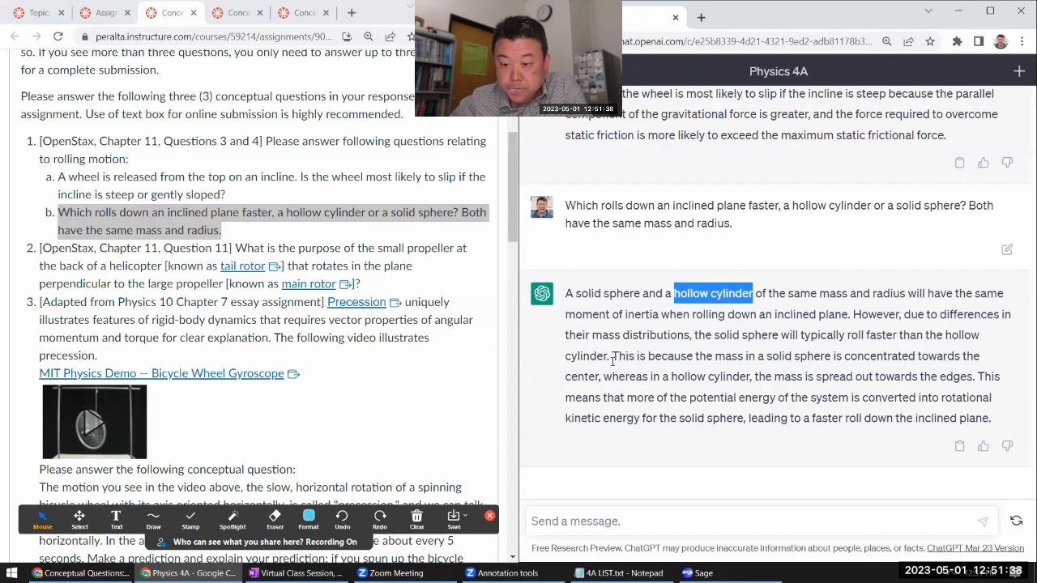
{"action": "mouse_move", "coordinate": [636, 395]}
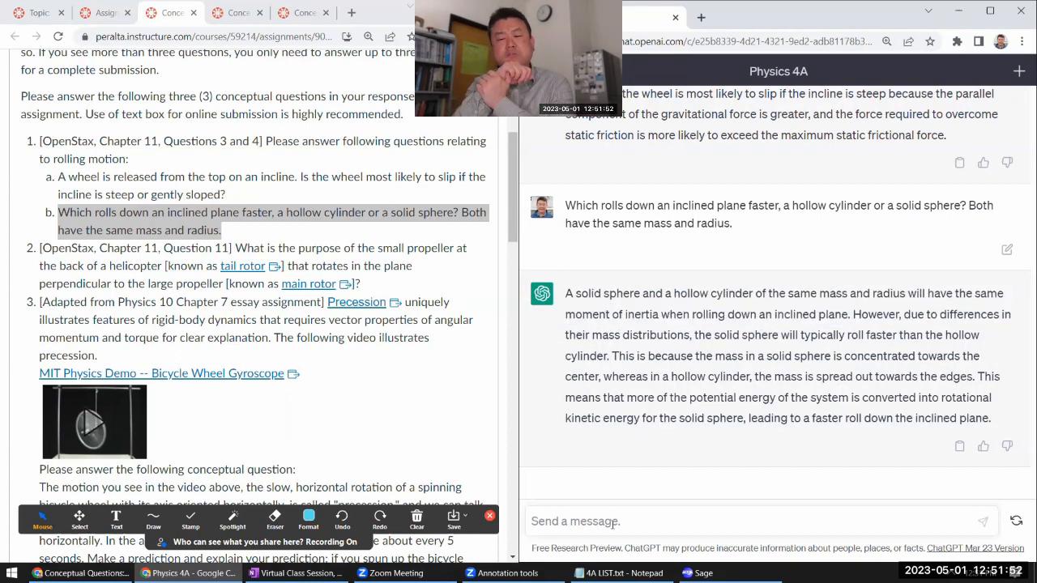
Send the follow-up asking whether equal rotational inertia means equal rotational kinetic energy.
{"action": "type", "text": "But if"}
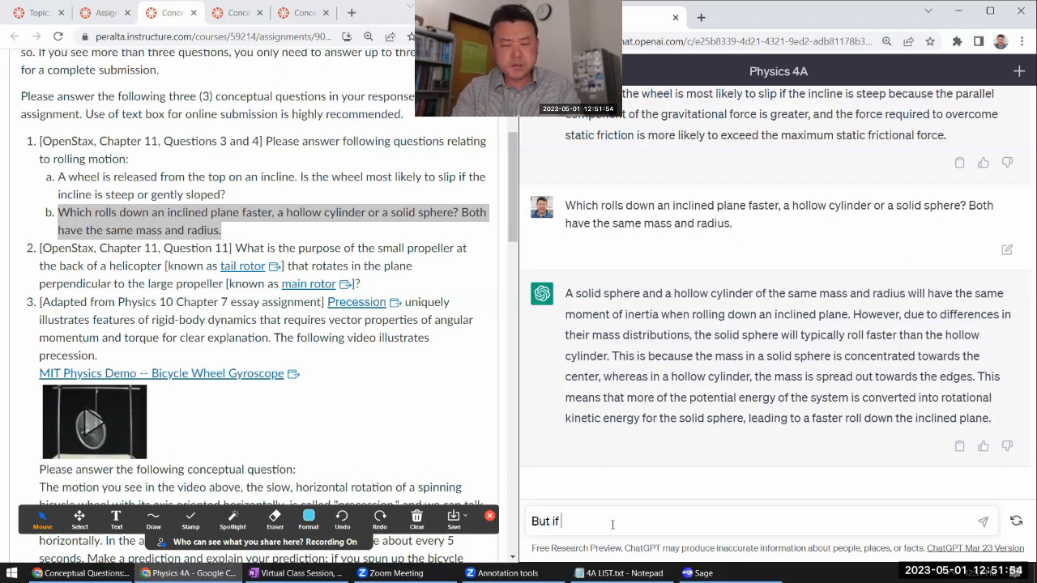
{"action": "type", "text": "the two objects"}
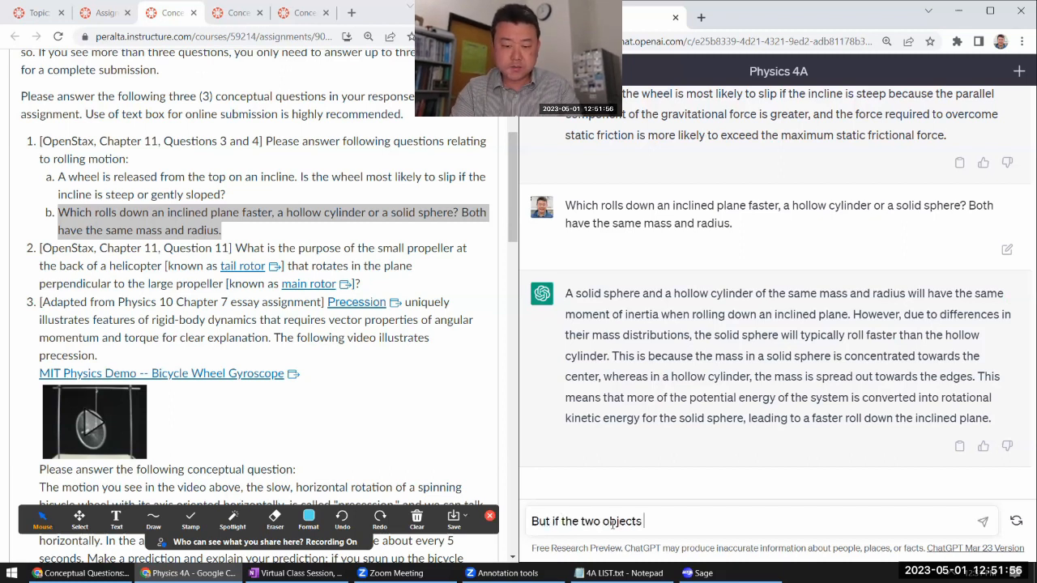
{"action": "type", "text": "have the same rotational inertia, shouldn't the amount of"}
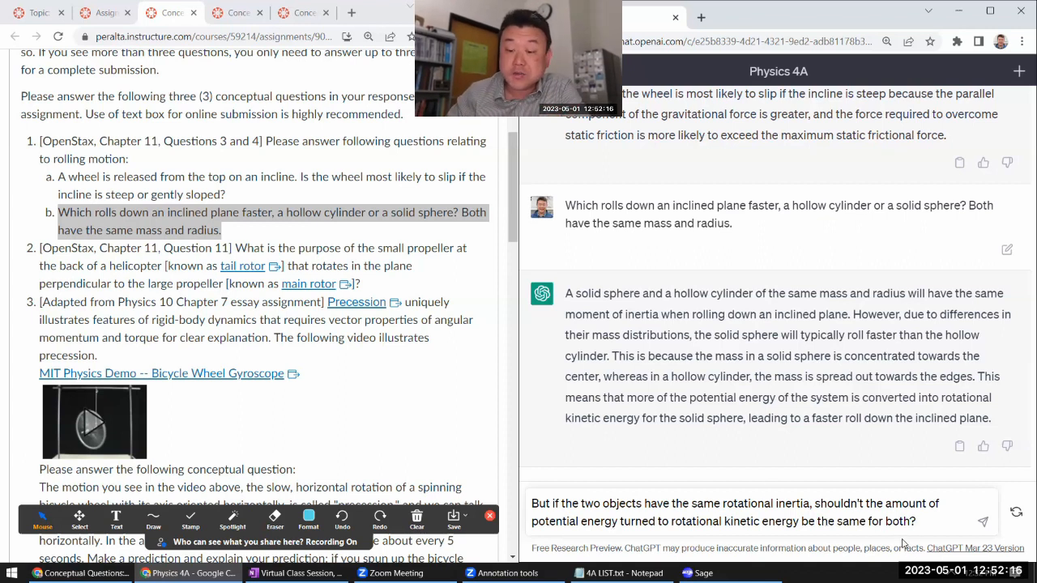
{"action": "left_click", "coordinate": [982, 521]}
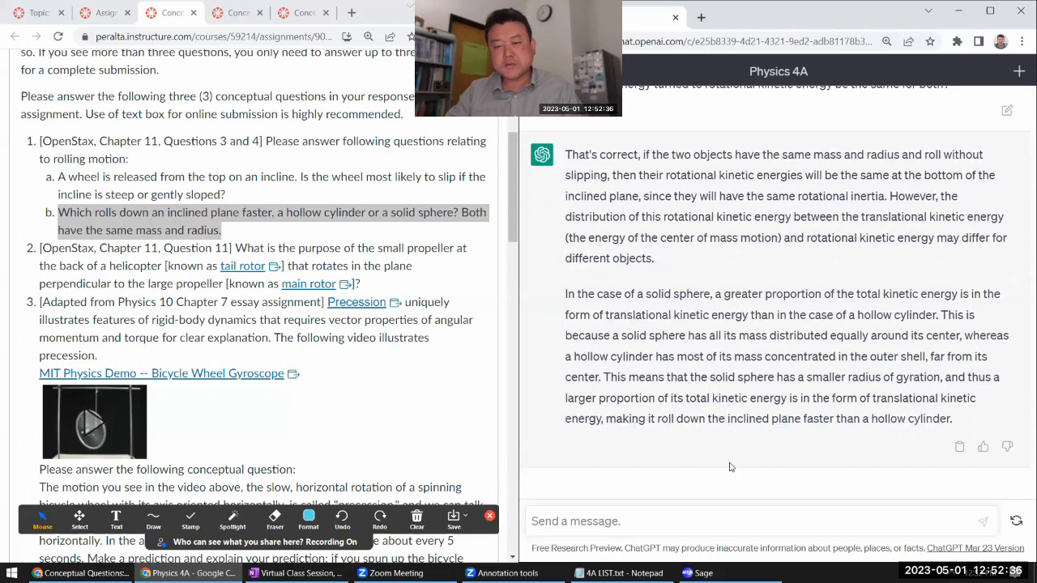
Type the follow-up noting that mass distribution affects rotational inertia.
{"action": "type", "text": "But this same distribution of m"}
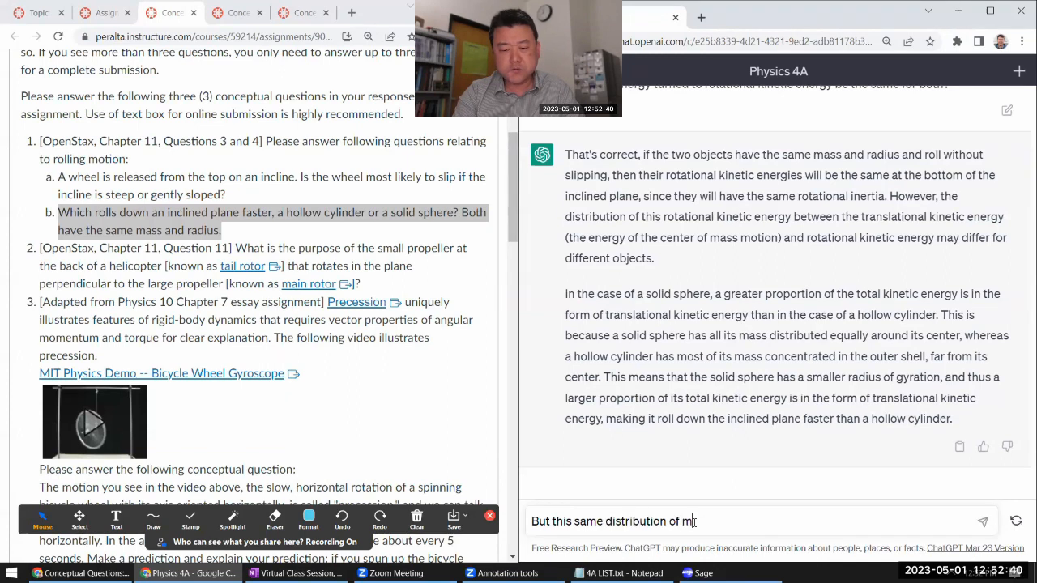
{"action": "type", "text": "ass will affect rotational inertia. Do the two objects"}
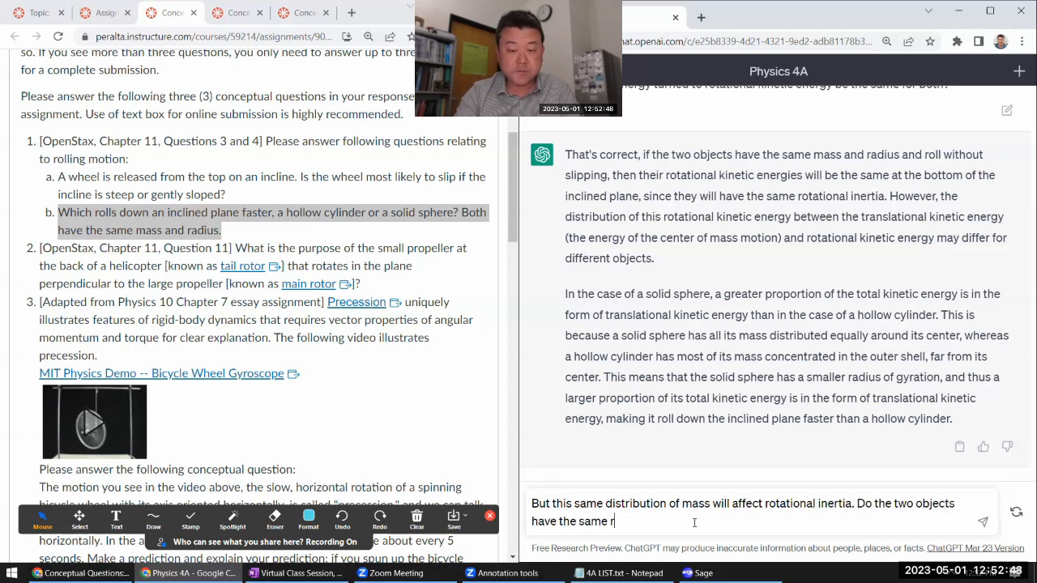
{"action": "type", "text": "otational inertia"}
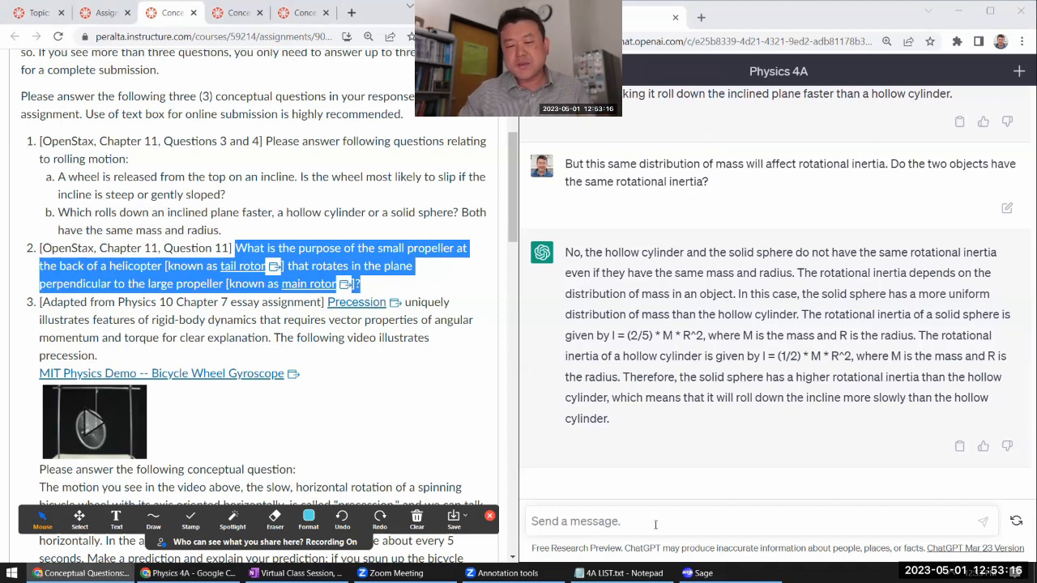
Send the helicopter tail-rotor question, then scroll Canvas down to question 3 on precession.
{"action": "left_click", "coordinate": [729, 503]}
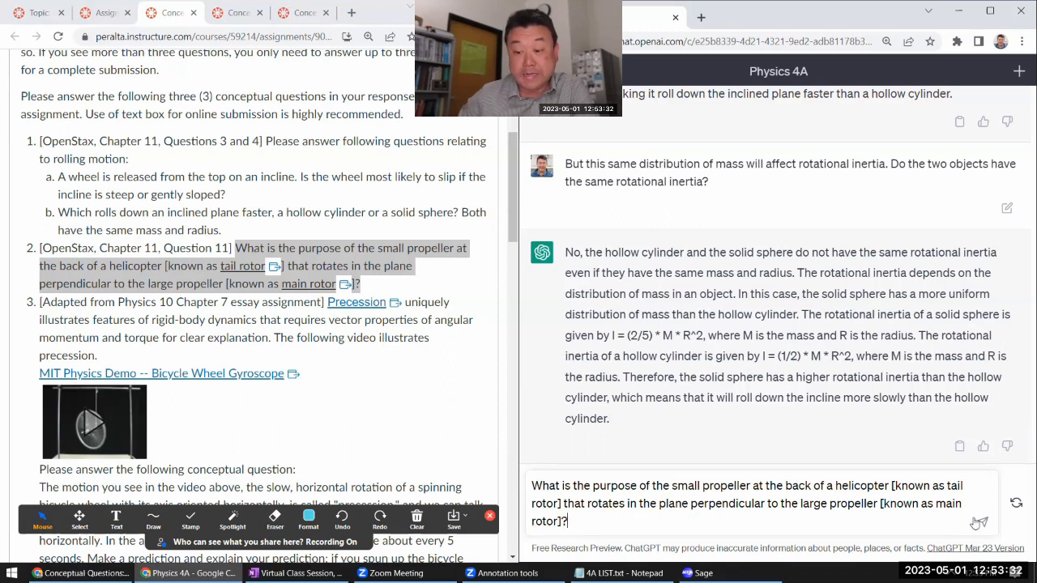
{"action": "left_click", "coordinate": [980, 521]}
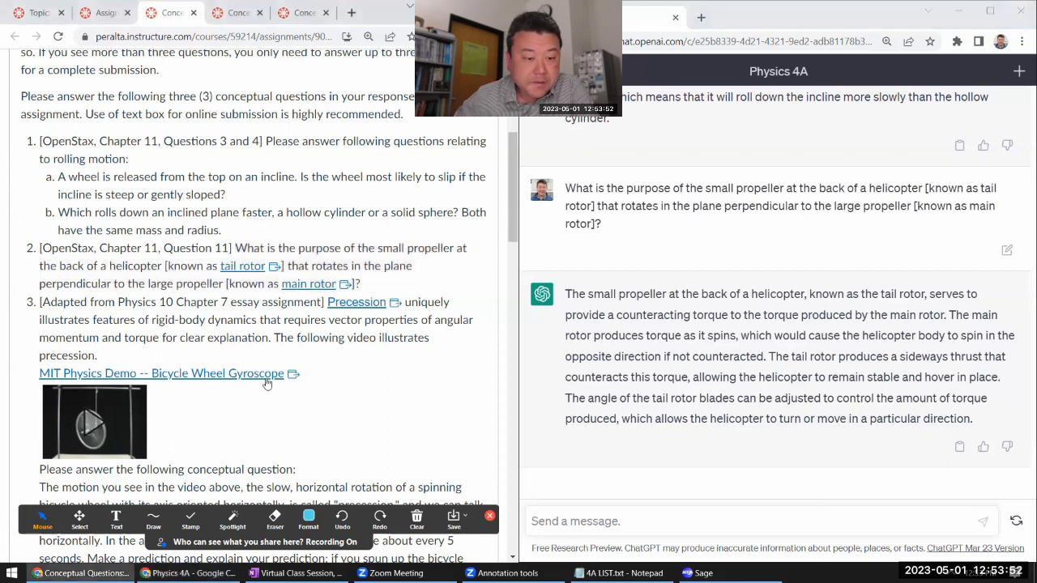
{"action": "scroll", "scroll_direction": "down", "scroll_amount": 3}
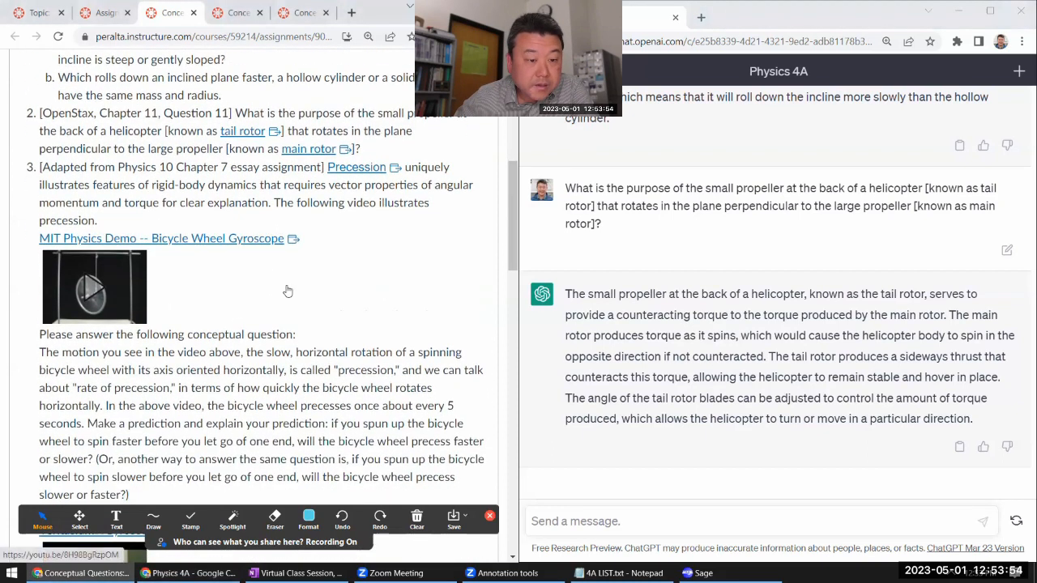
{"action": "scroll", "scroll_direction": "down", "scroll_amount": 3}
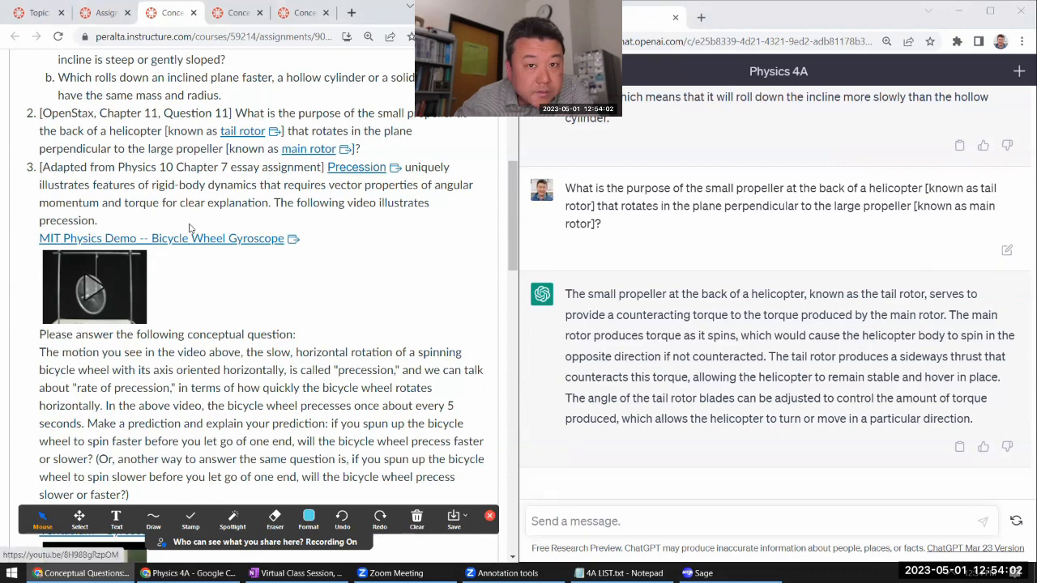
{"action": "scroll", "scroll_direction": "down", "scroll_amount": 3}
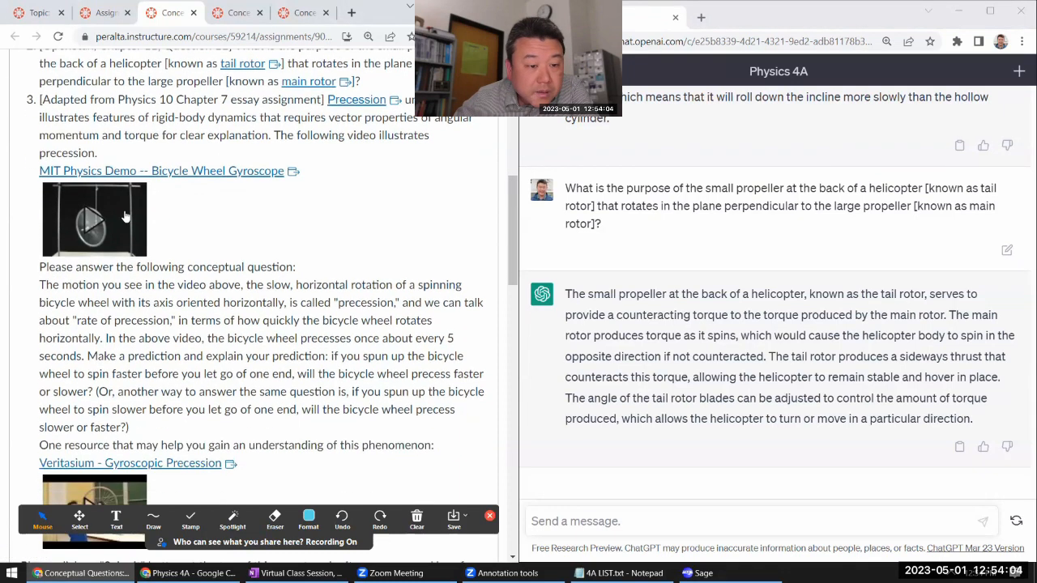
{"action": "scroll", "scroll_direction": "down", "scroll_amount": 3}
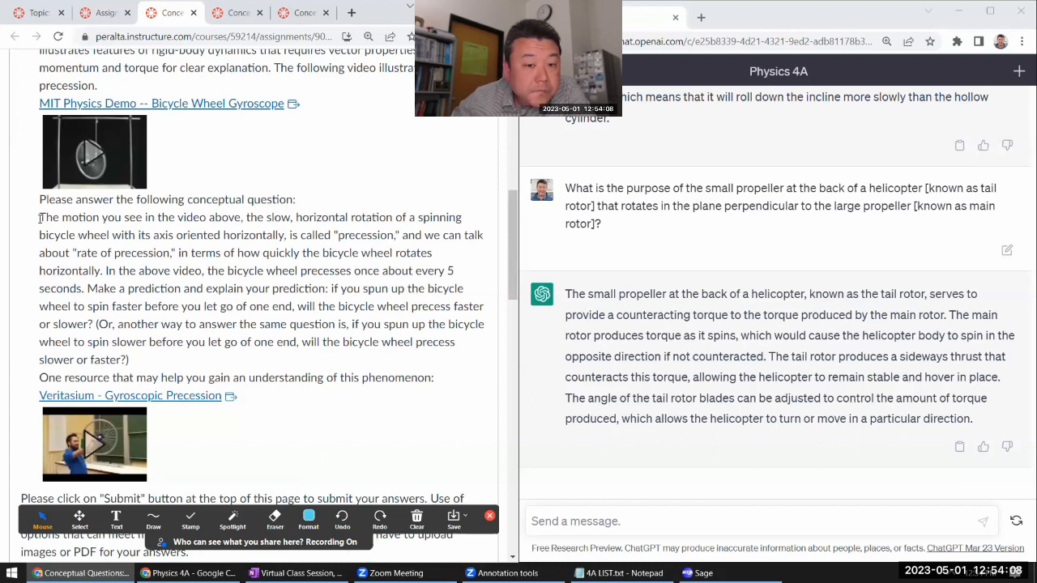
Select the bicycle-wheel precession question in Canvas and highlight part of ChatGPT's reply.
{"action": "left_click_drag", "start_coordinate": [40, 217], "coordinate": [130, 359]}
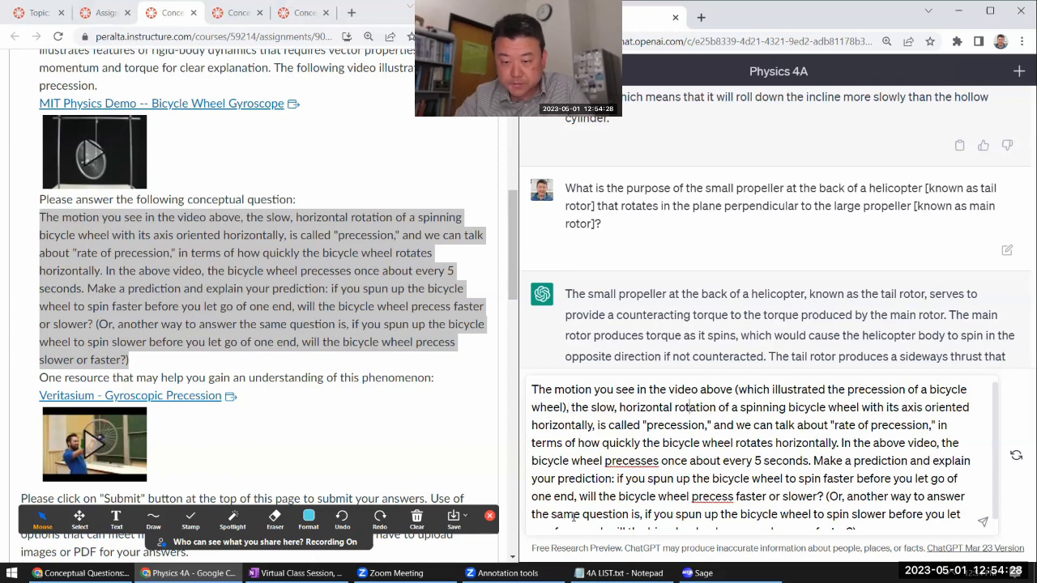
{"action": "left_click_drag", "start_coordinate": [736, 390], "coordinate": [676, 407]}
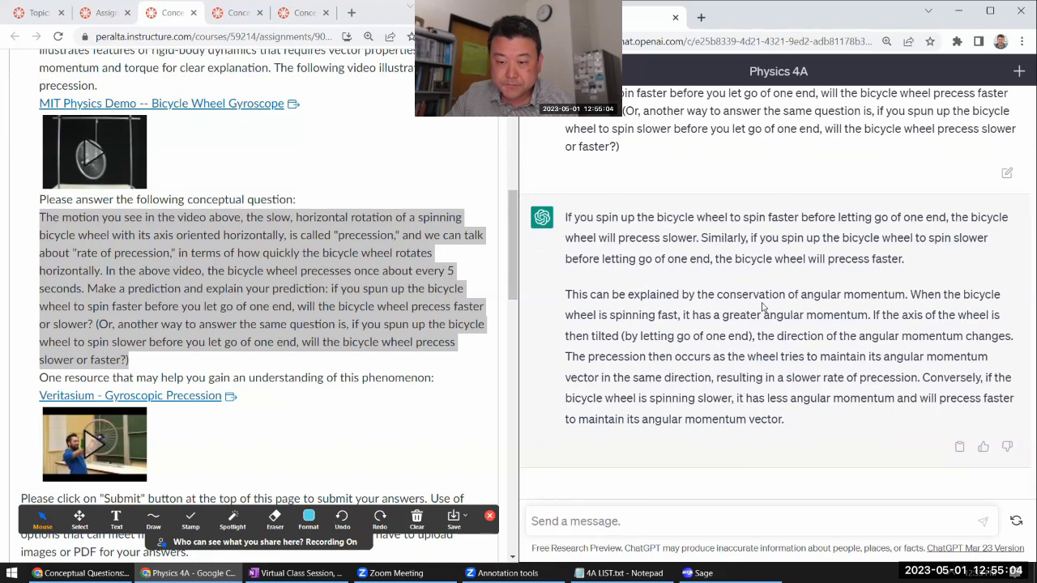
{"action": "left_click_drag", "start_coordinate": [721, 294], "coordinate": [807, 294]}
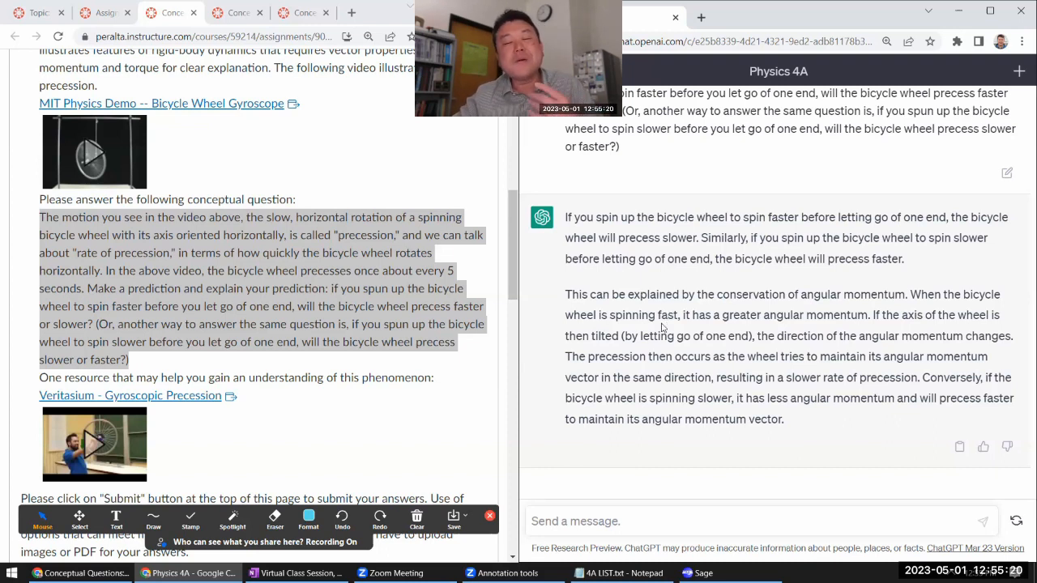
{"action": "mouse_move", "coordinate": [771, 412]}
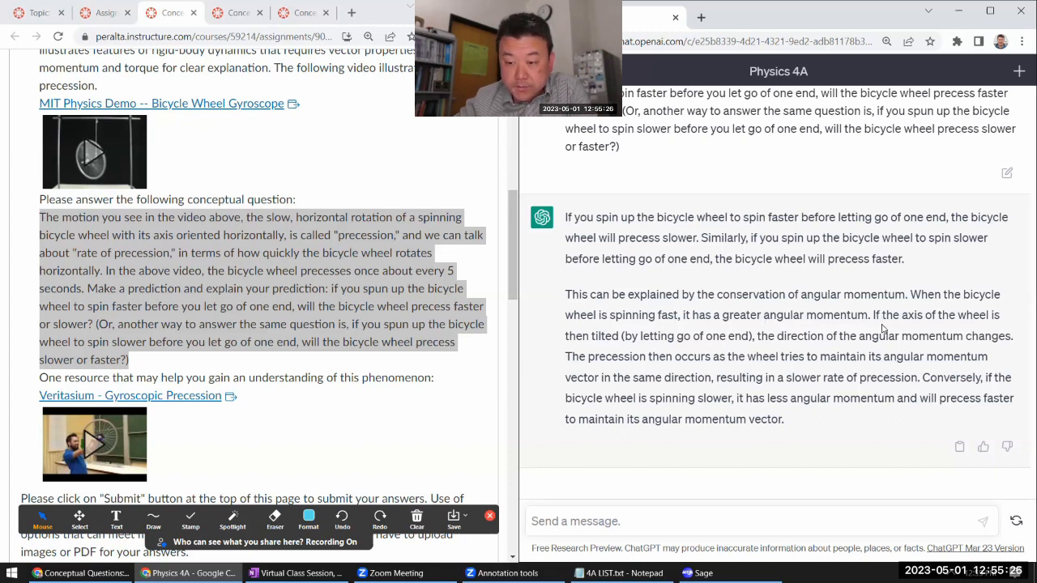
{"action": "mouse_move", "coordinate": [755, 362]}
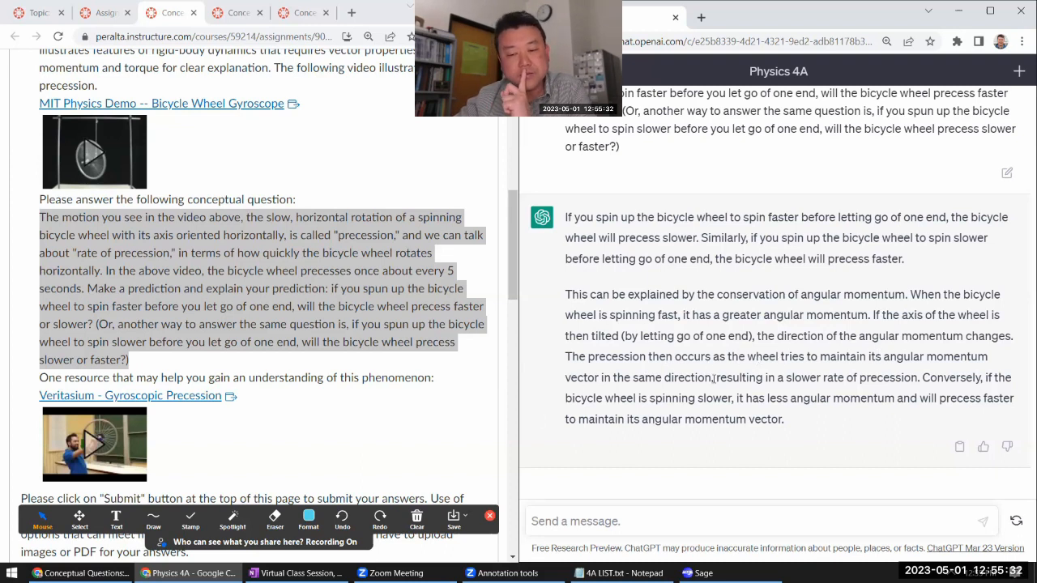
{"action": "mouse_move", "coordinate": [754, 378]}
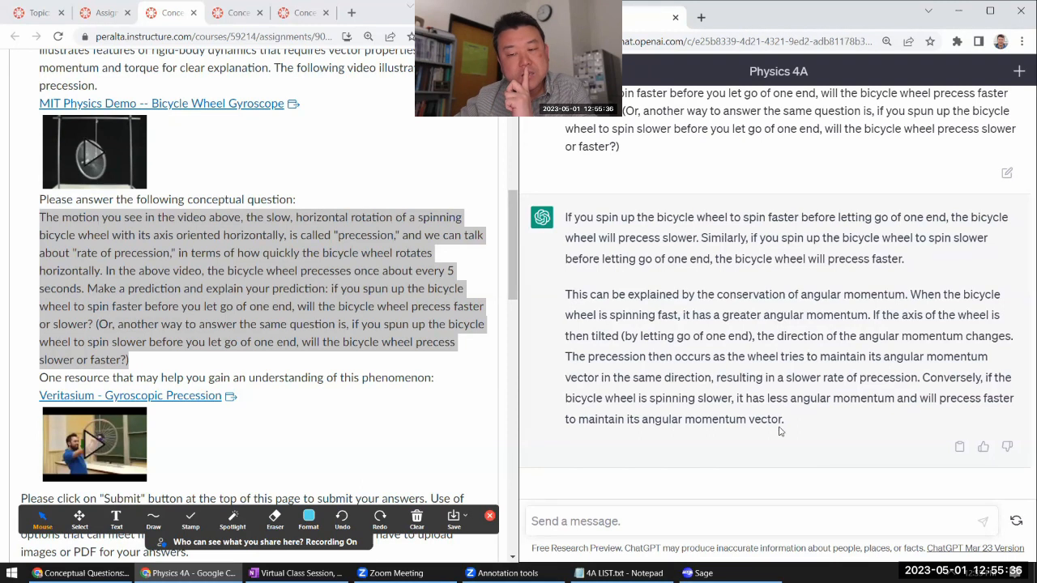
{"action": "left_click_drag", "start_coordinate": [564, 294], "coordinate": [783, 419]}
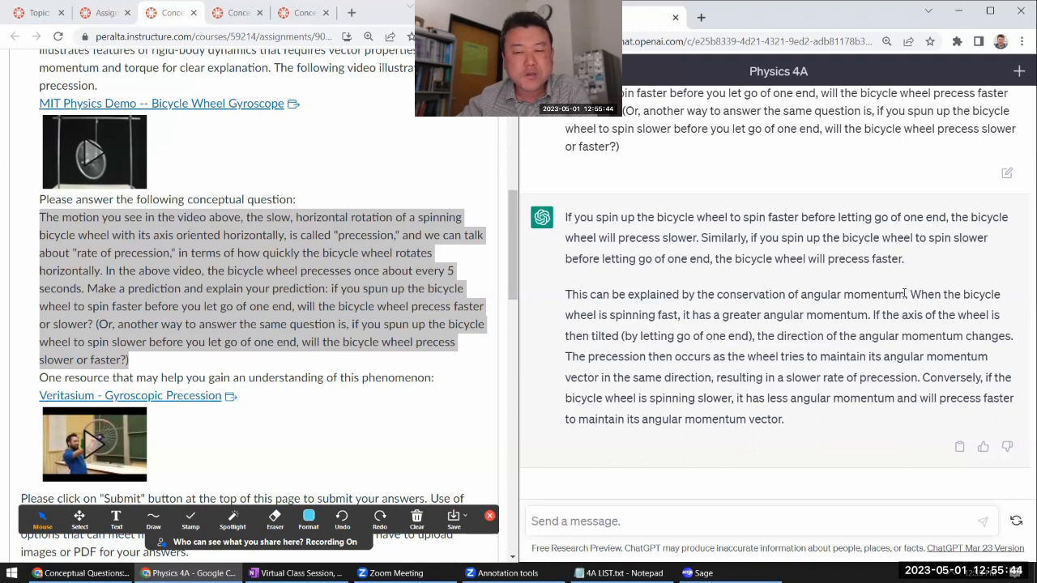
{"action": "left_click_drag", "start_coordinate": [566, 294], "coordinate": [905, 294]}
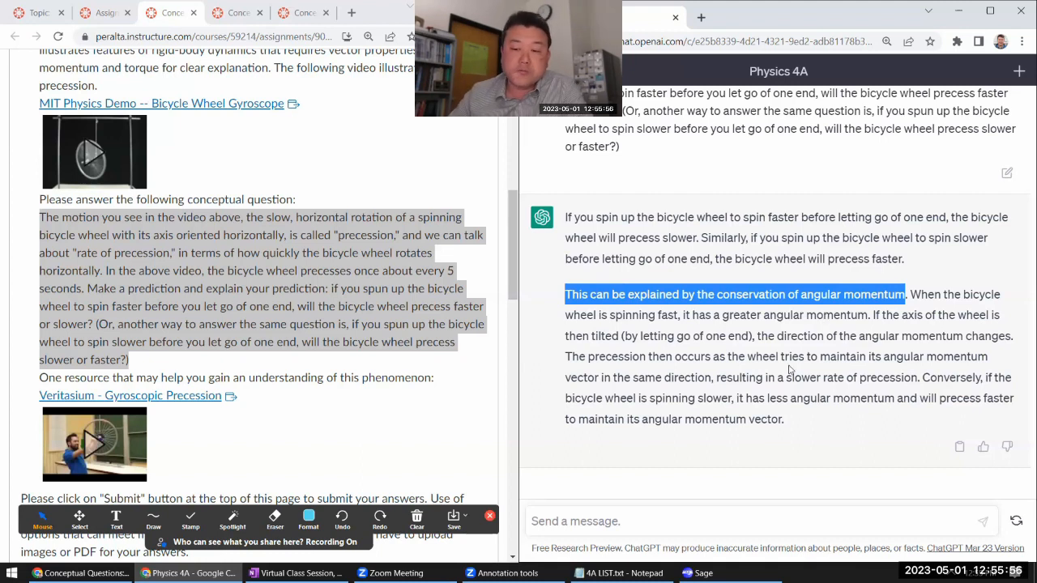
Send 'Could you rephrase with a reference to torque on the bicycle wheel?'.
{"action": "type", "text": "Could"}
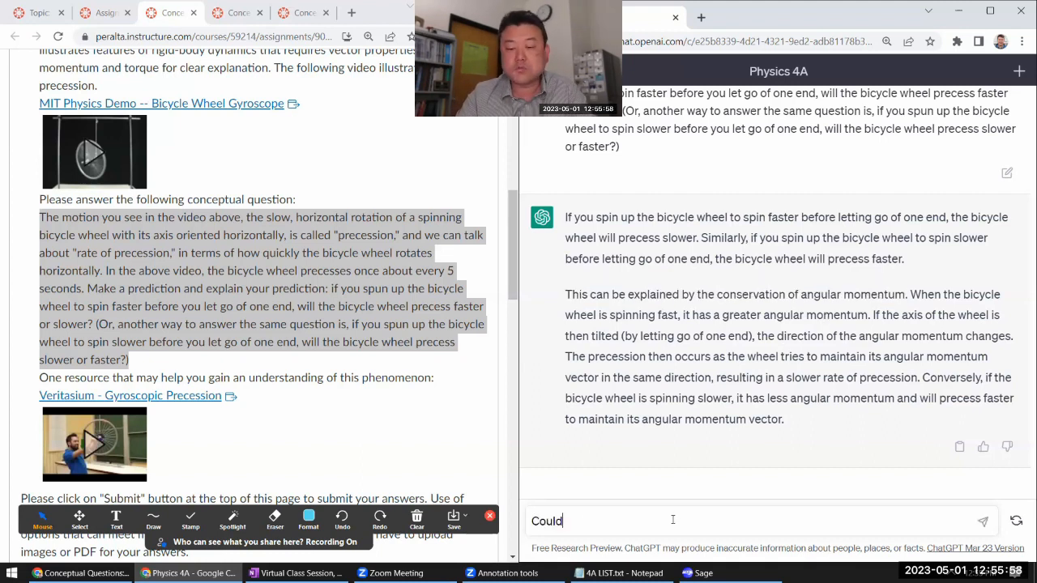
{"action": "type", "text": "you rephrase this explanati"}
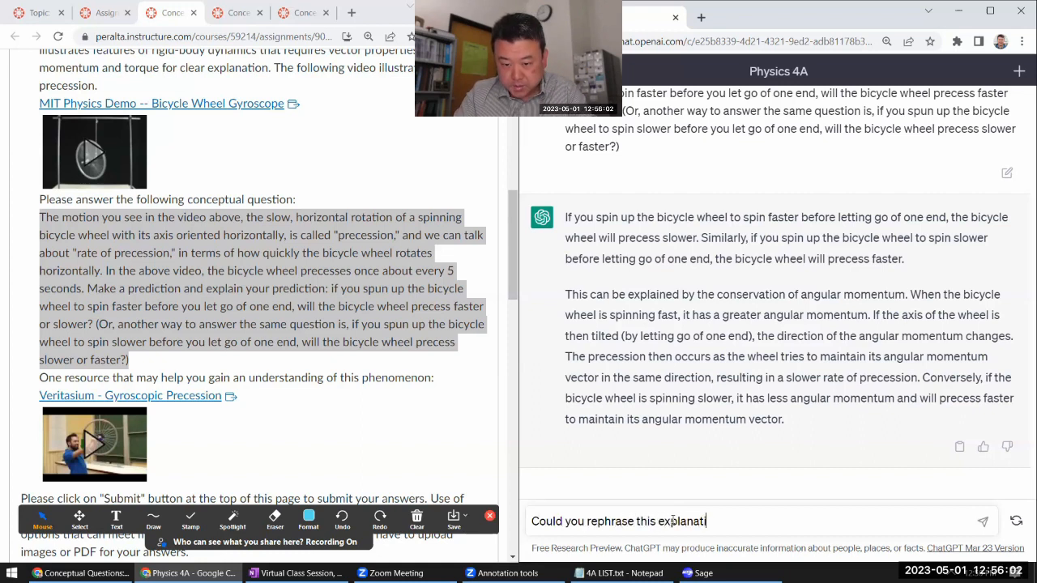
{"action": "type", "text": "on with a"}
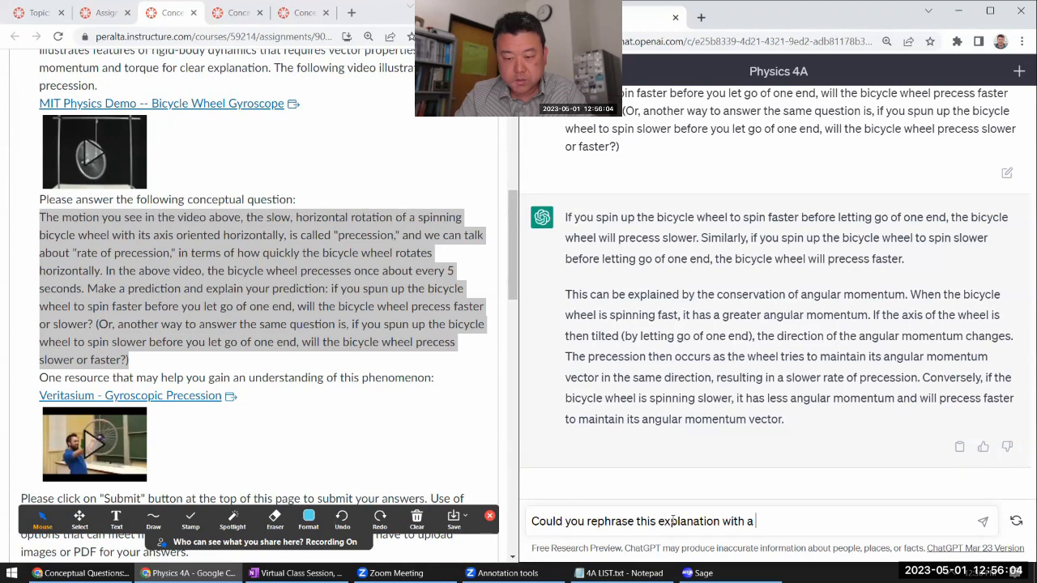
{"action": "type", "text": "reference to torque due to gravity"}
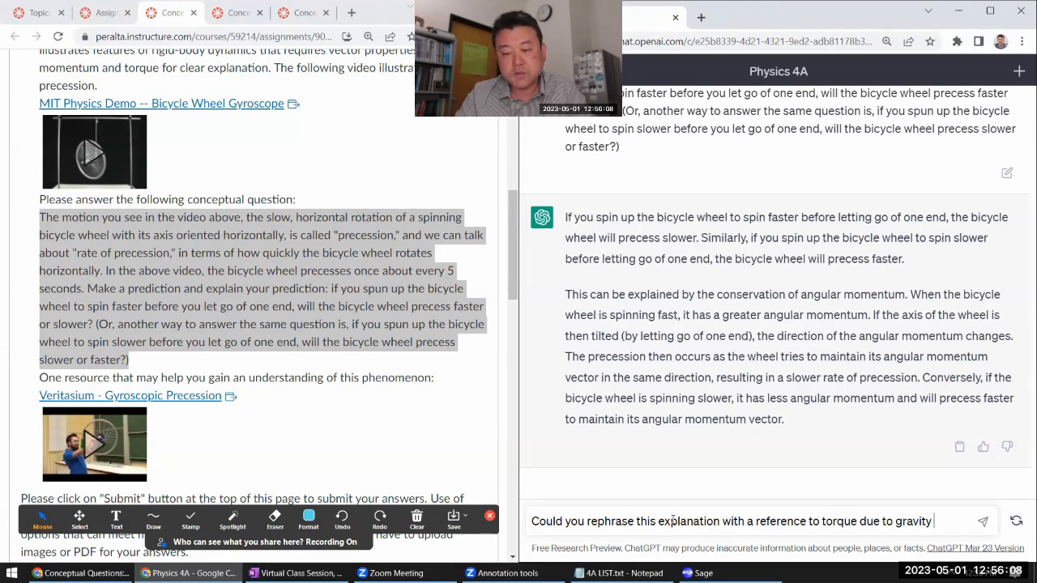
{"action": "type", "text": "on the bicycle w"}
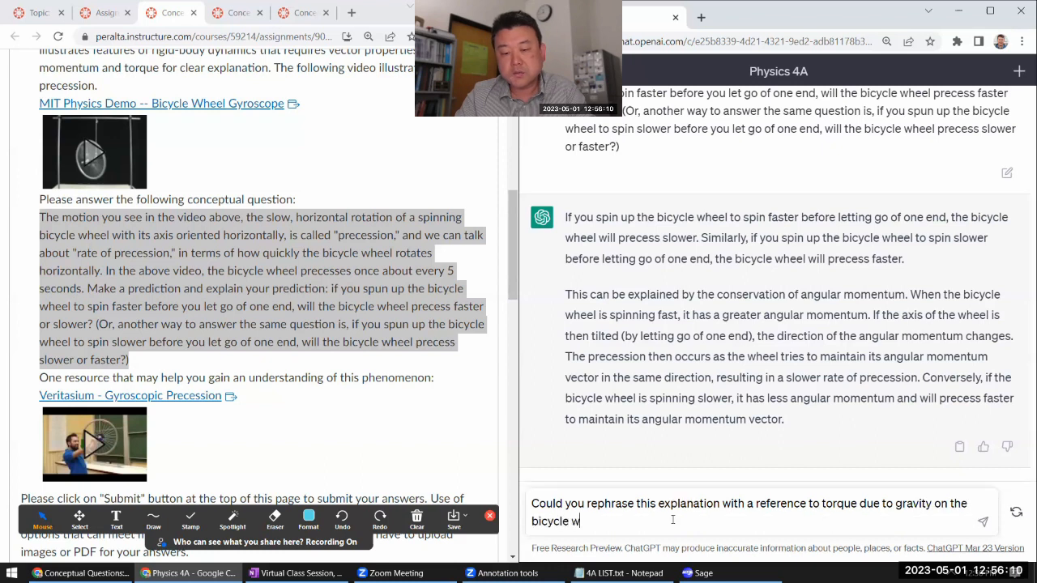
{"action": "type", "text": "heel?"}
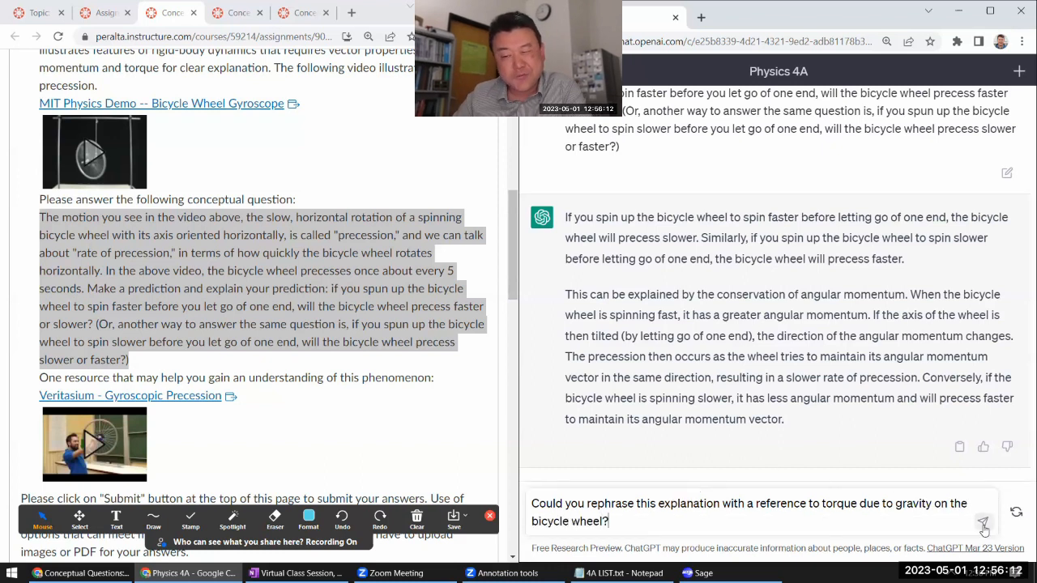
{"action": "left_click", "coordinate": [982, 521]}
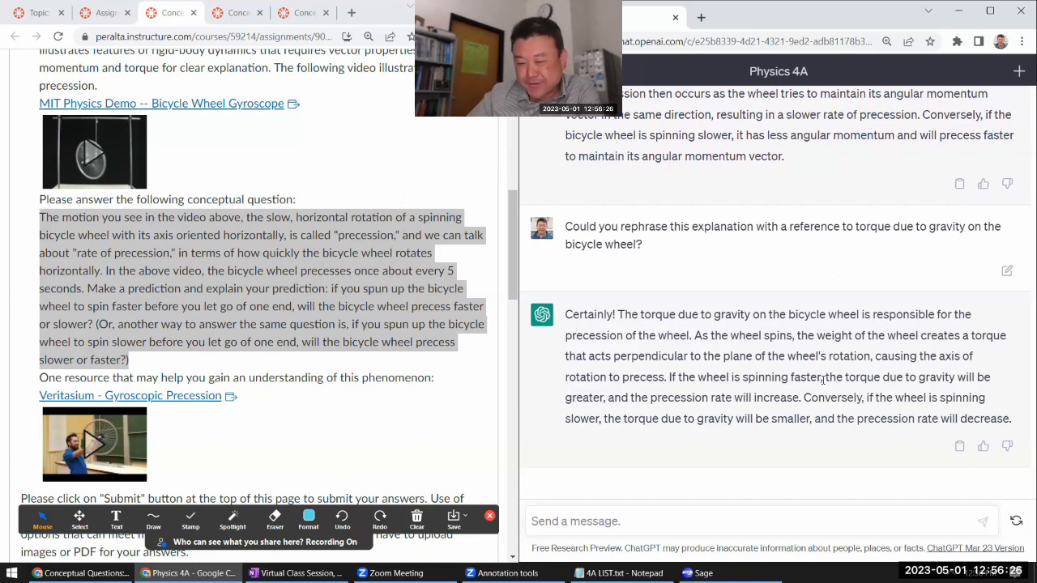
{"action": "left_click_drag", "start_coordinate": [824, 377], "coordinate": [600, 397]}
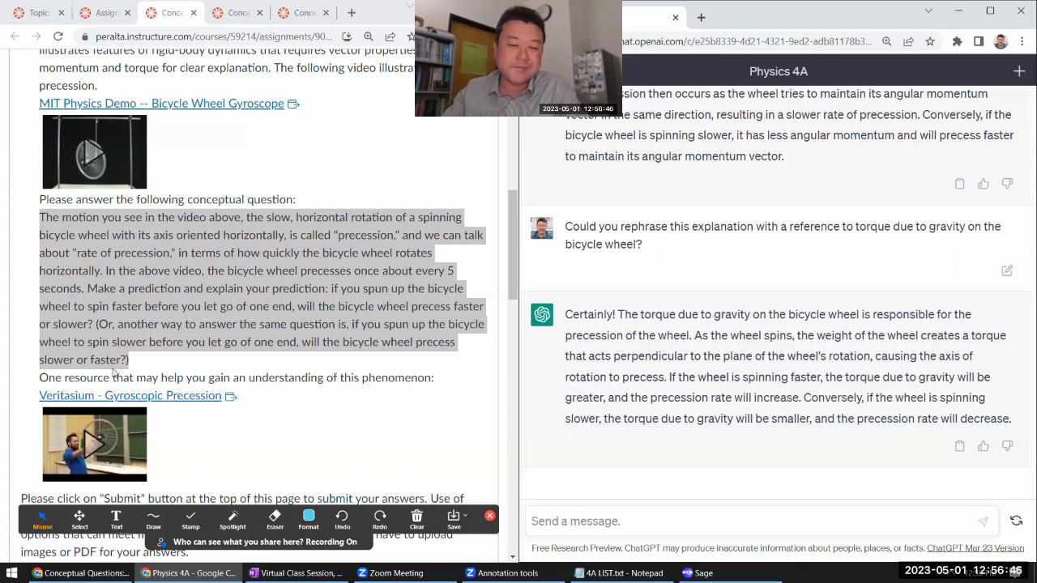
Scroll through the Gravitation assignment's bound, geosynchronous and elliptical orbit questions.
{"action": "scroll", "scroll_direction": "down", "scroll_amount": 3}
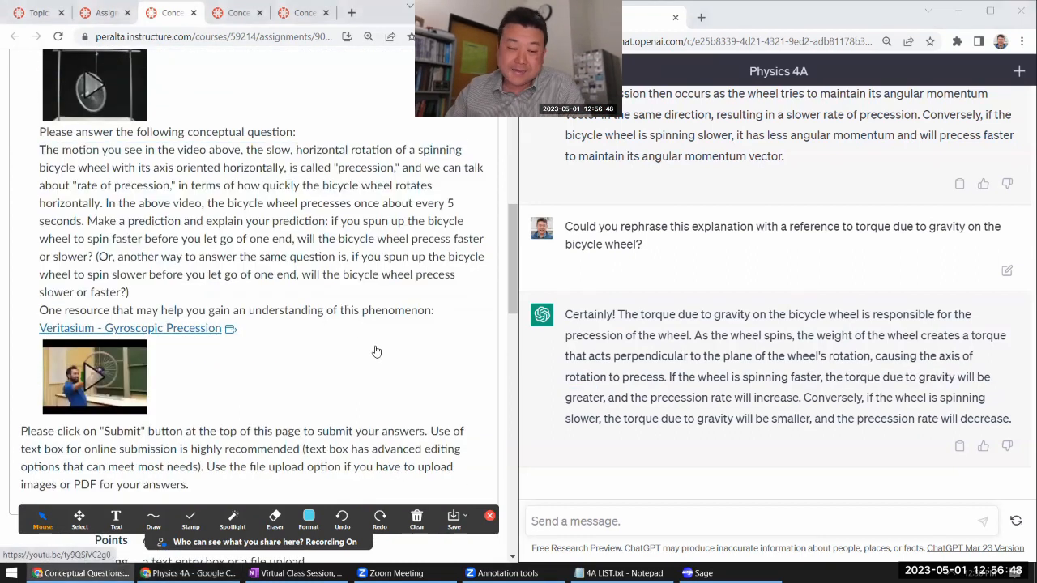
{"action": "mouse_move", "coordinate": [193, 107]}
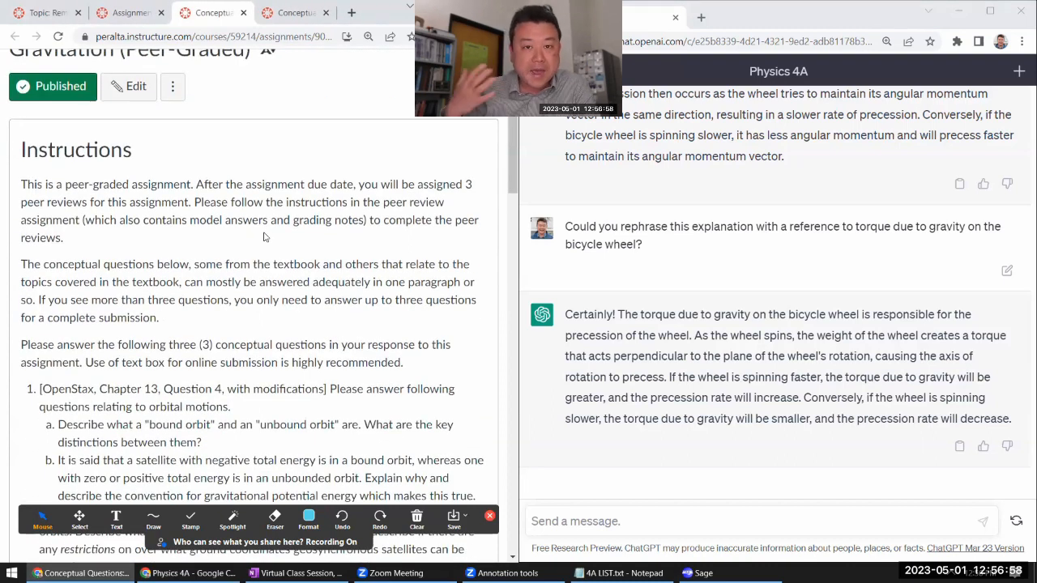
{"action": "scroll", "scroll_direction": "down", "scroll_amount": 3}
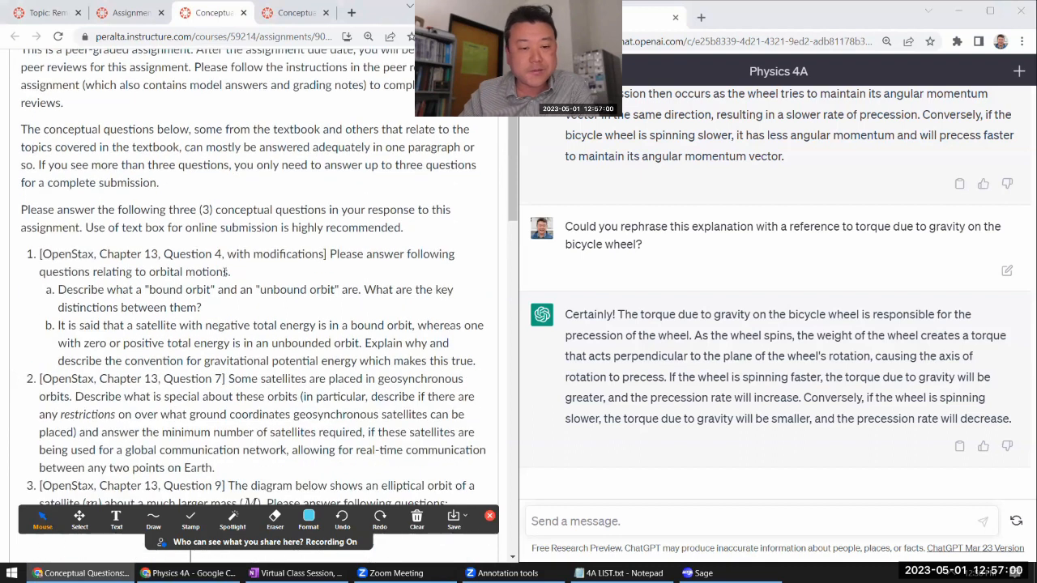
{"action": "scroll", "scroll_direction": "down", "scroll_amount": 3}
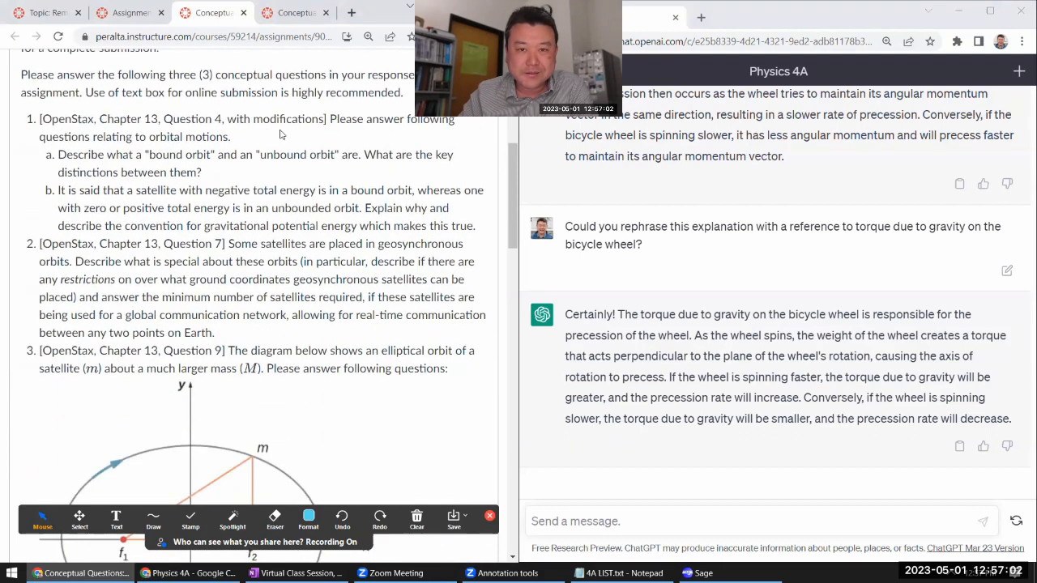